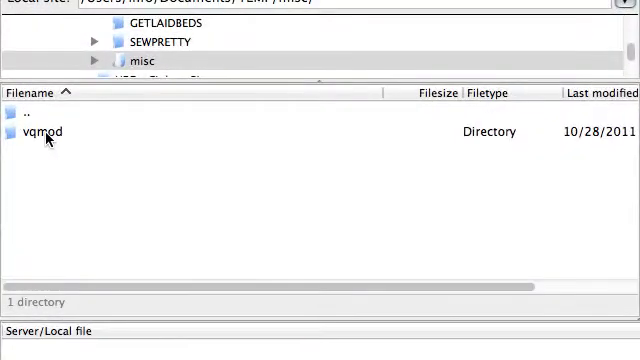
Select the local vqmod folder and review the server's catalog, vqmod and system folders.
{"action": "left_click", "coordinate": [42, 131]}
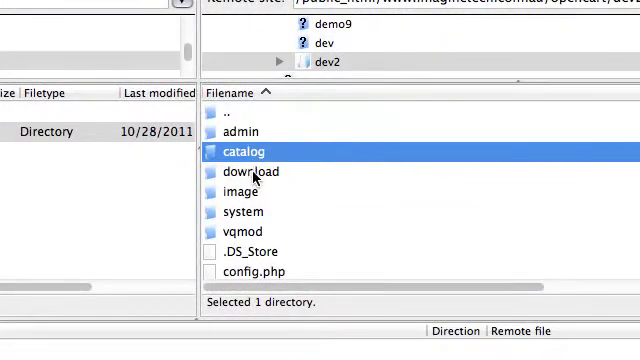
{"action": "left_click", "coordinate": [245, 231]}
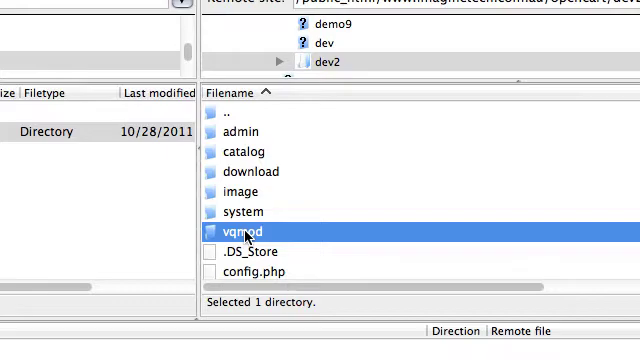
{"action": "left_click", "coordinate": [256, 212]}
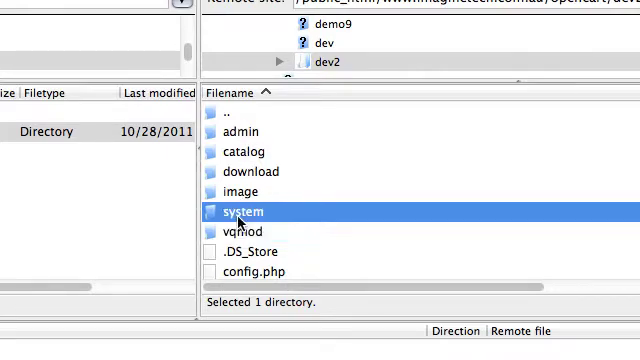
{"action": "left_click", "coordinate": [246, 232]}
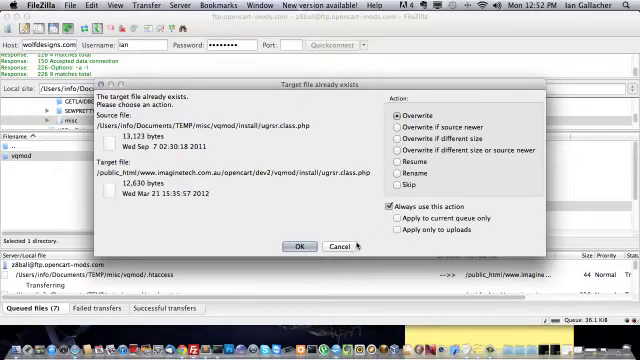
Upload vqmod to dev2, overwriting existing server files with 'Always use this action'.
{"action": "left_click", "coordinate": [294, 247]}
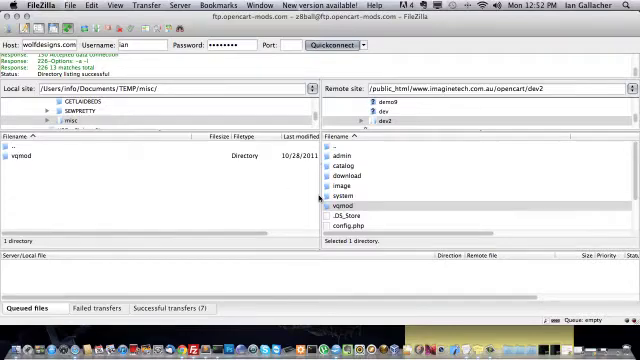
{"action": "mouse_move", "coordinate": [398, 219]}
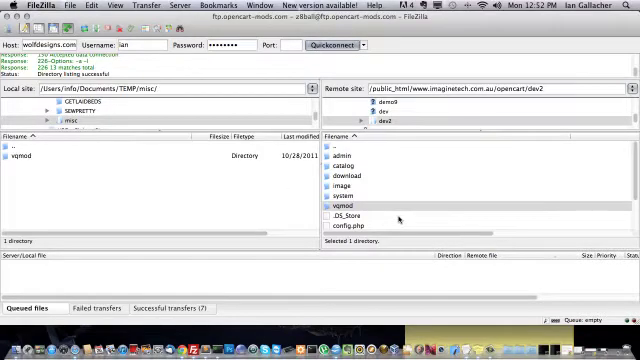
{"action": "left_click", "coordinate": [345, 205]}
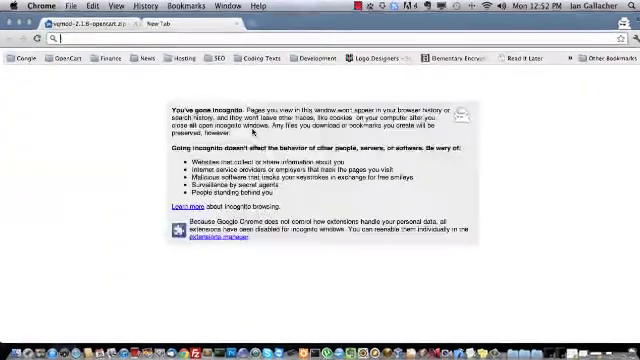
Enter dev2.imaginetech.com.au/vqmod/install/ in the incognito window's address bar.
{"action": "type", "text": "dev2.imaginetech.com.au/v"}
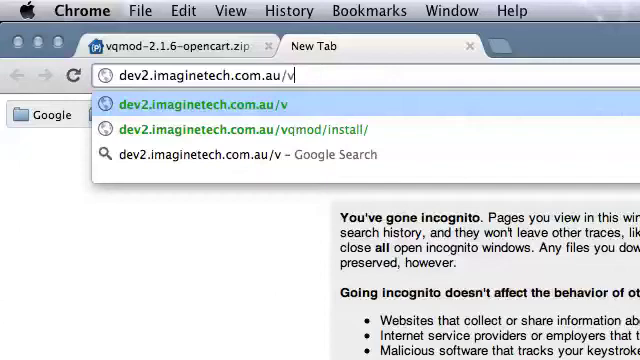
{"action": "type", "text": "qmod/install/"}
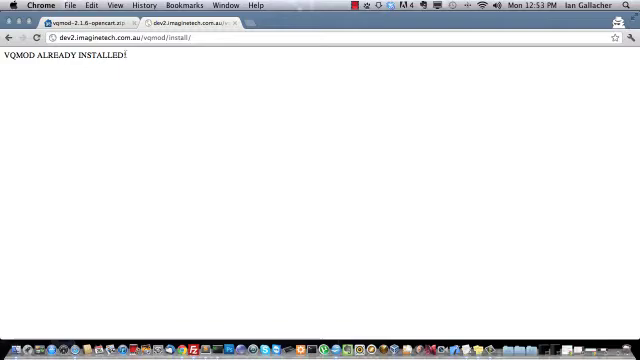
{"action": "mouse_move", "coordinate": [141, 57]}
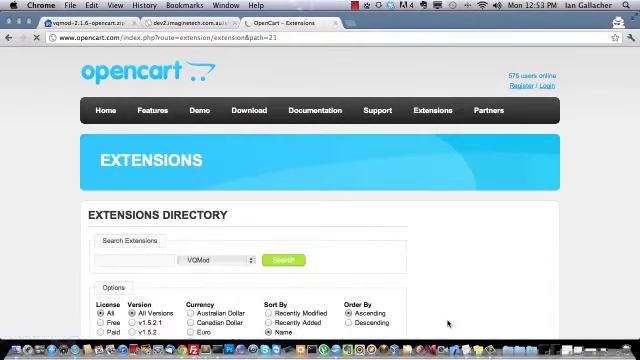
Scroll down through the VQMod extension results in the OpenCart extensions directory.
{"action": "scroll", "scroll_direction": "down", "scroll_amount": 3}
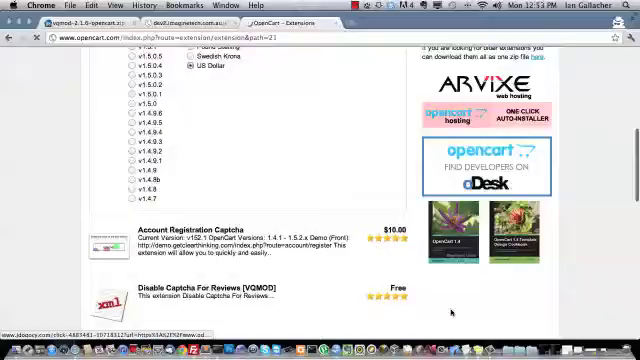
{"action": "scroll", "scroll_direction": "down", "scroll_amount": 3}
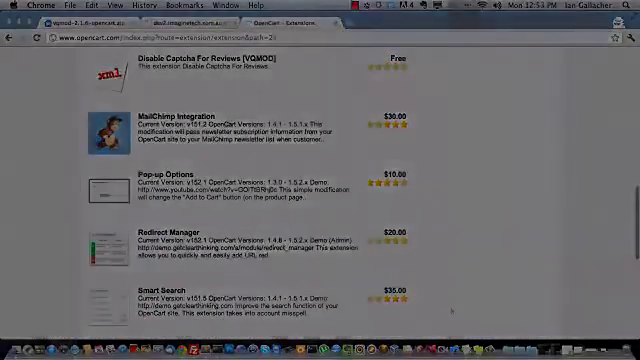